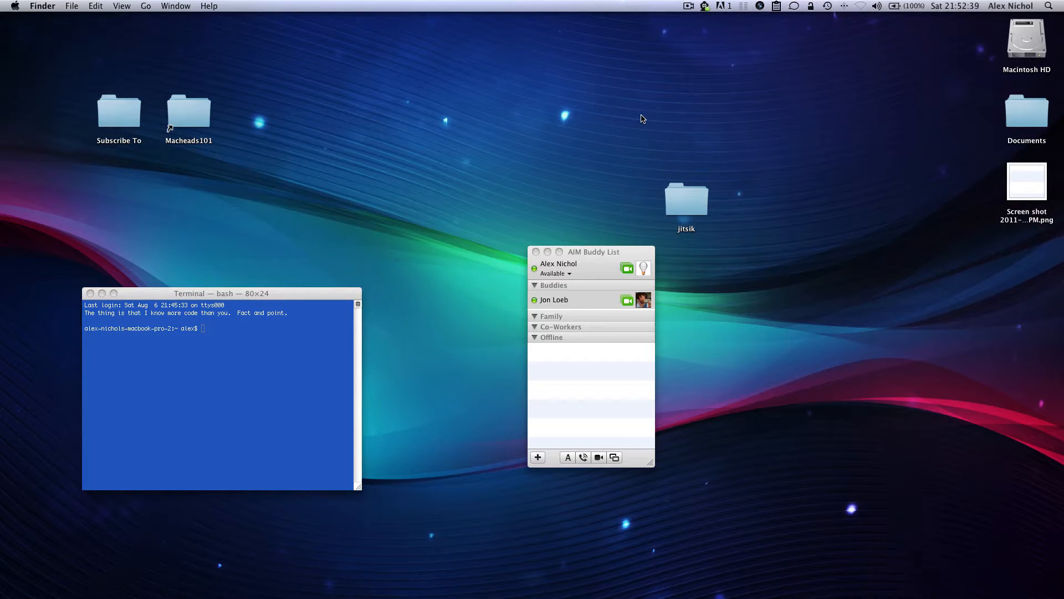
Step: Start a sudo tcpdump packet capture in the Terminal window
left_click(229, 343)
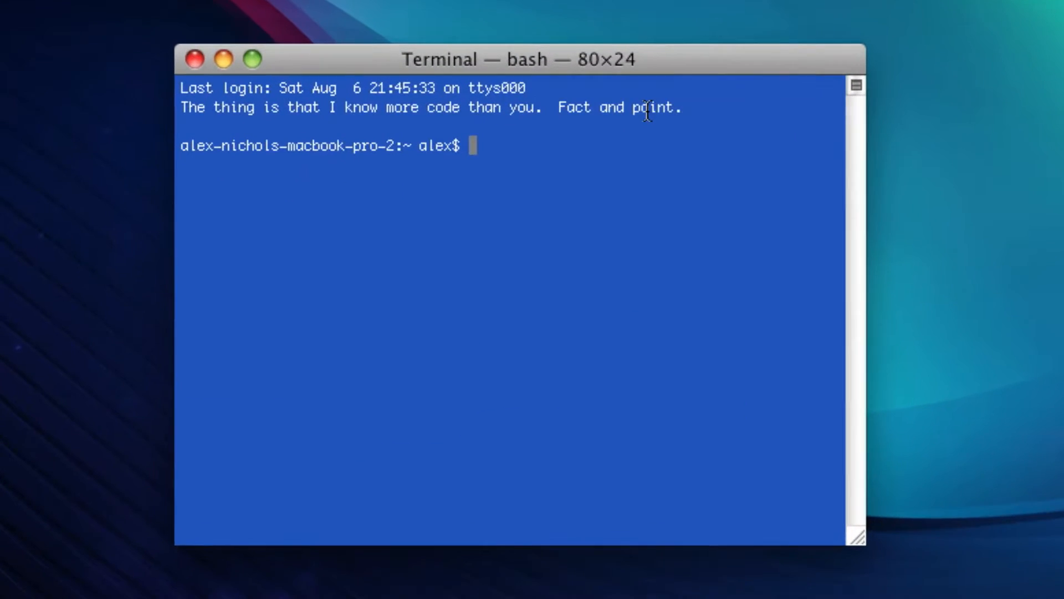
type("sudo tcpdump")
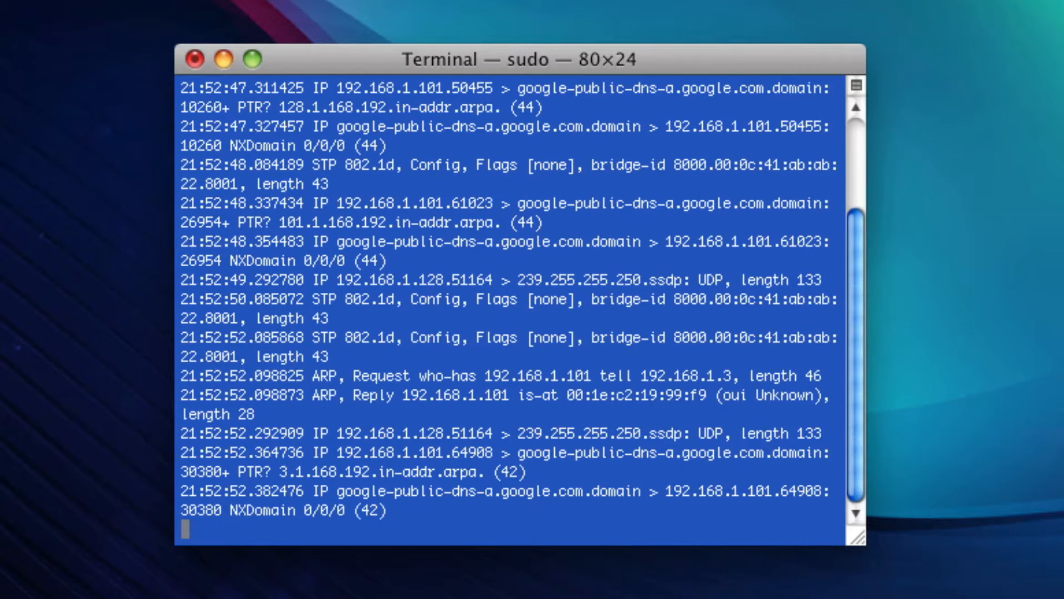
scroll("down", 3)
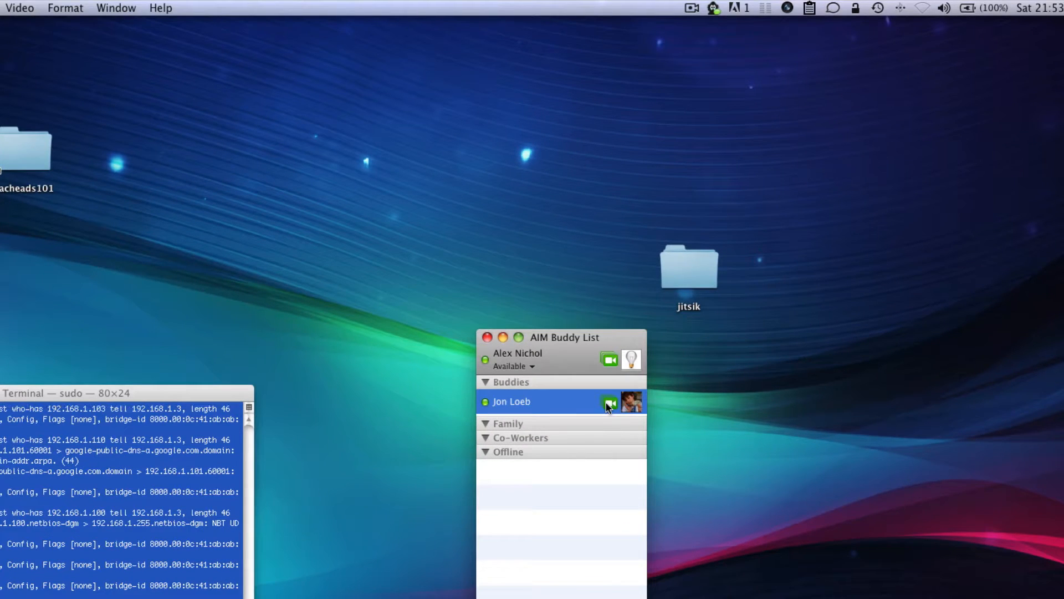
Step: Start a video chat with the buddy from the AIM Buddy List
left_click(609, 401)
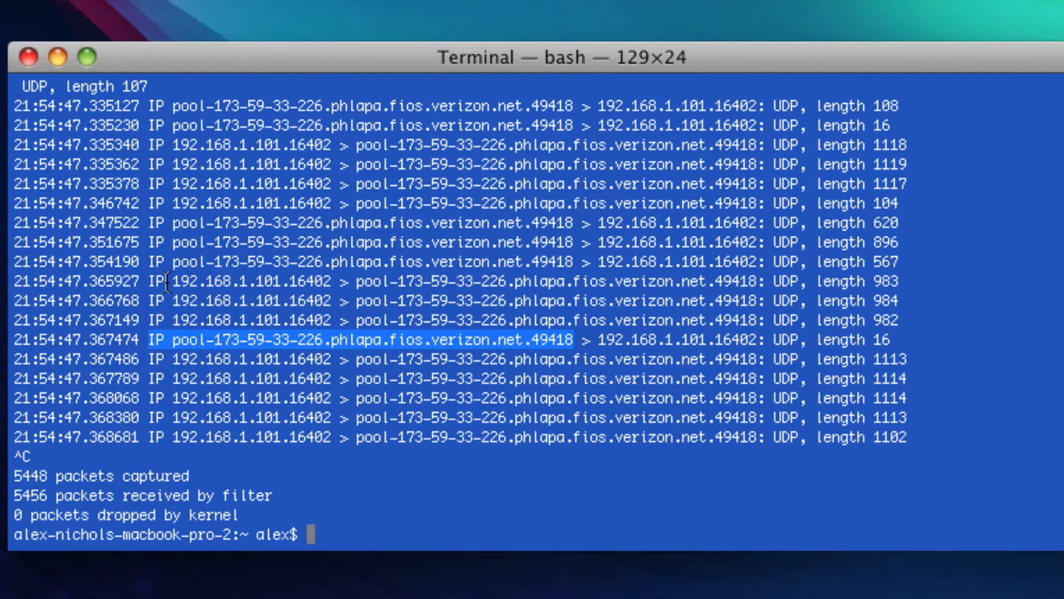
double_click(225, 283)
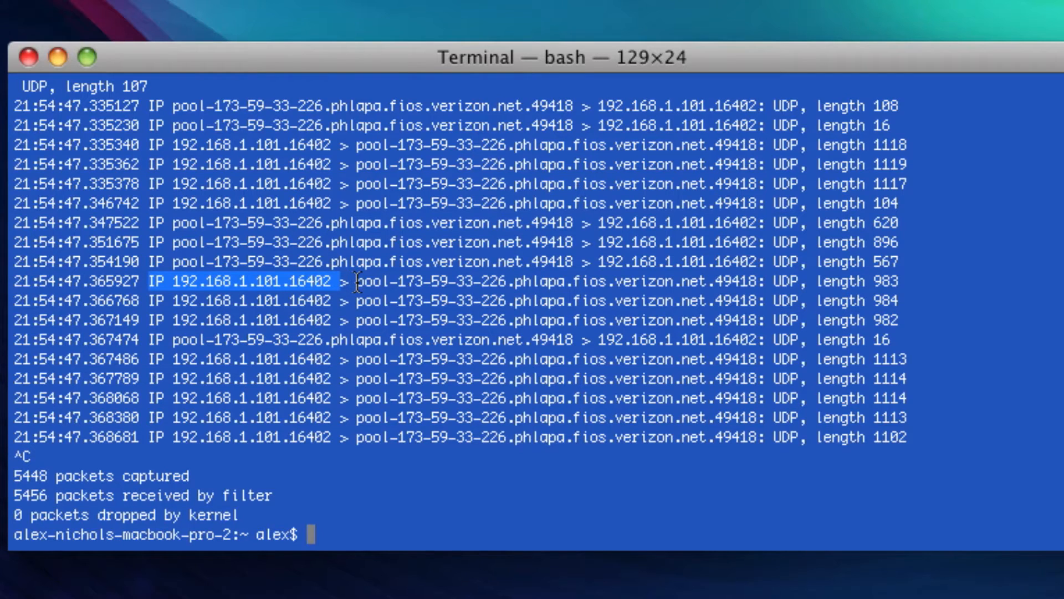
mouse_move(141, 336)
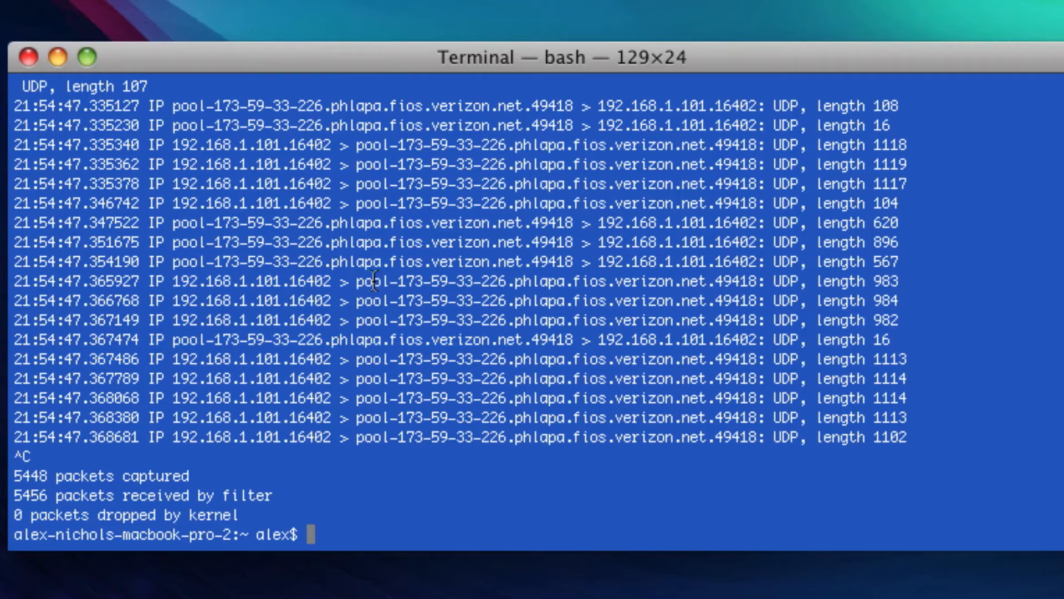
left_click_drag(357, 281, 448, 281)
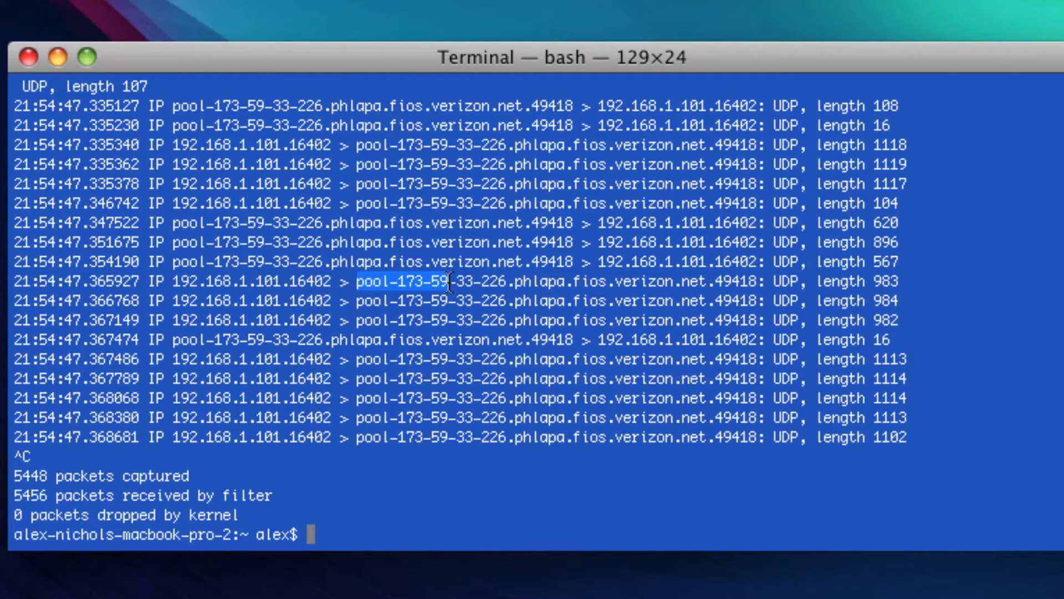
left_click_drag(448, 281, 580, 281)
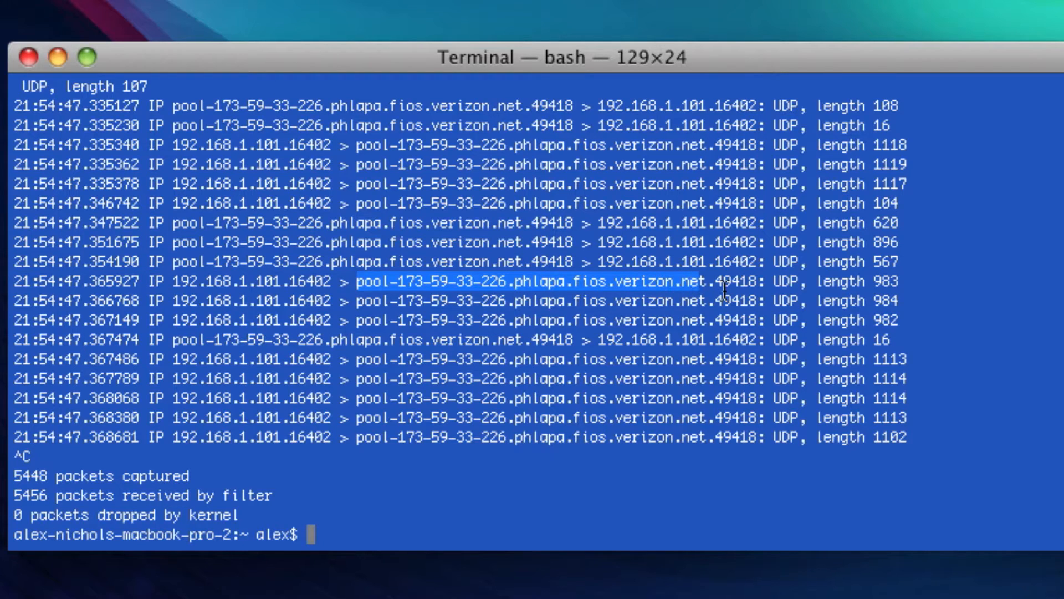
mouse_move(707, 281)
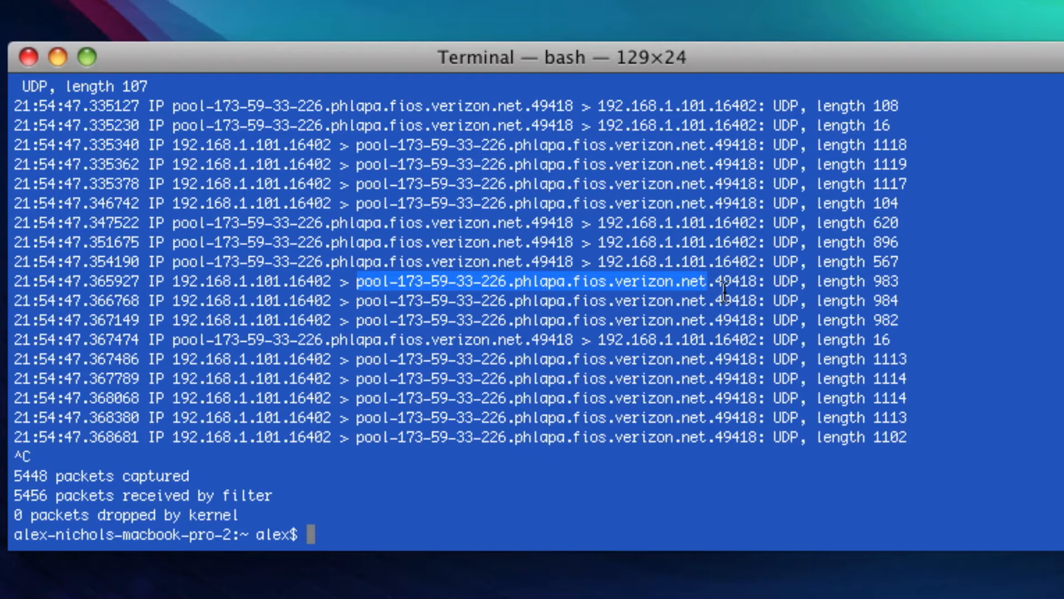
mouse_move(747, 292)
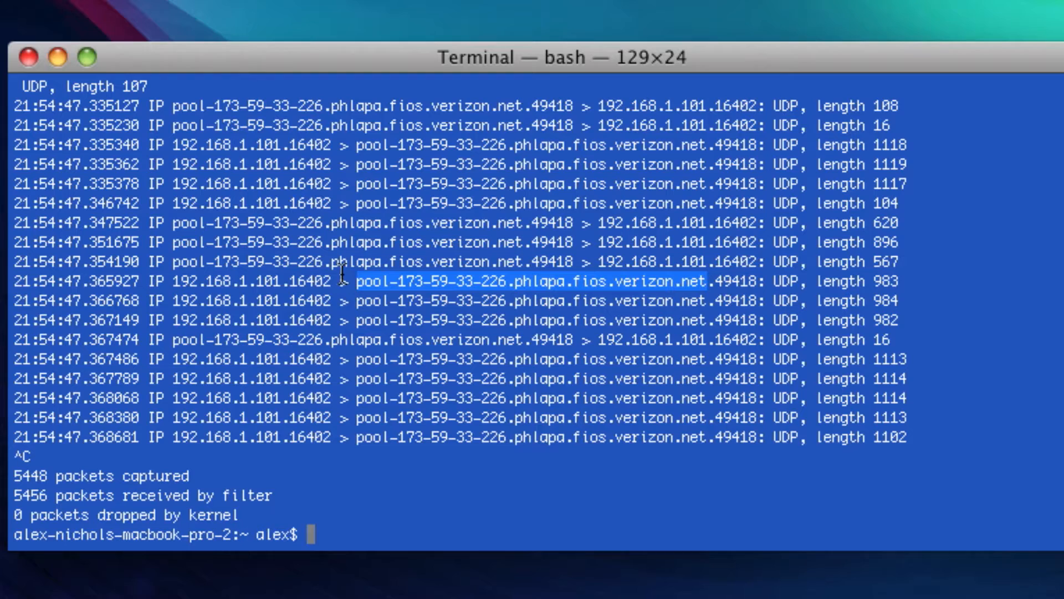
mouse_move(684, 290)
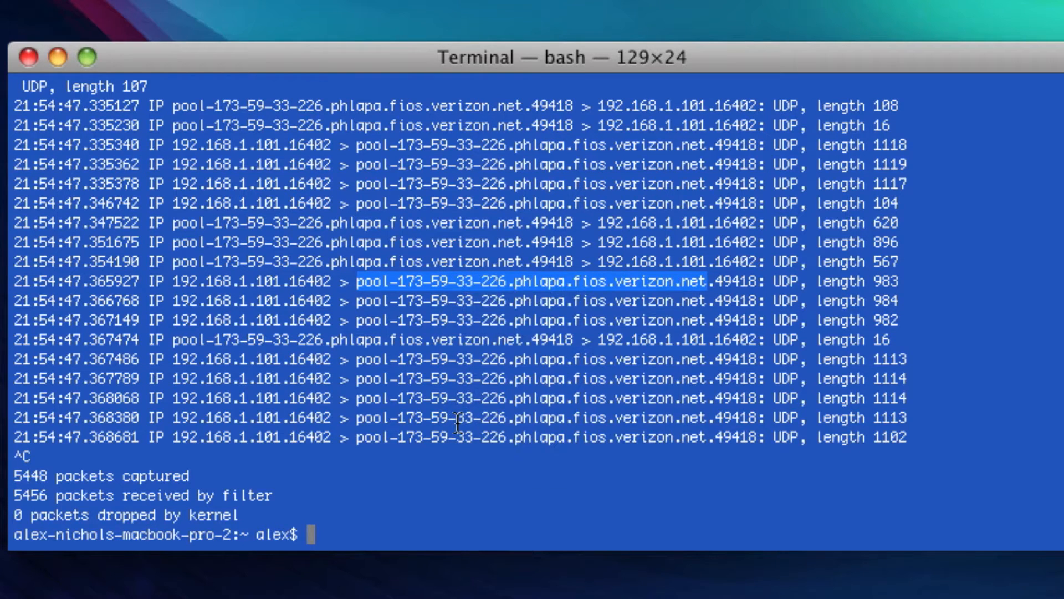
mouse_move(446, 498)
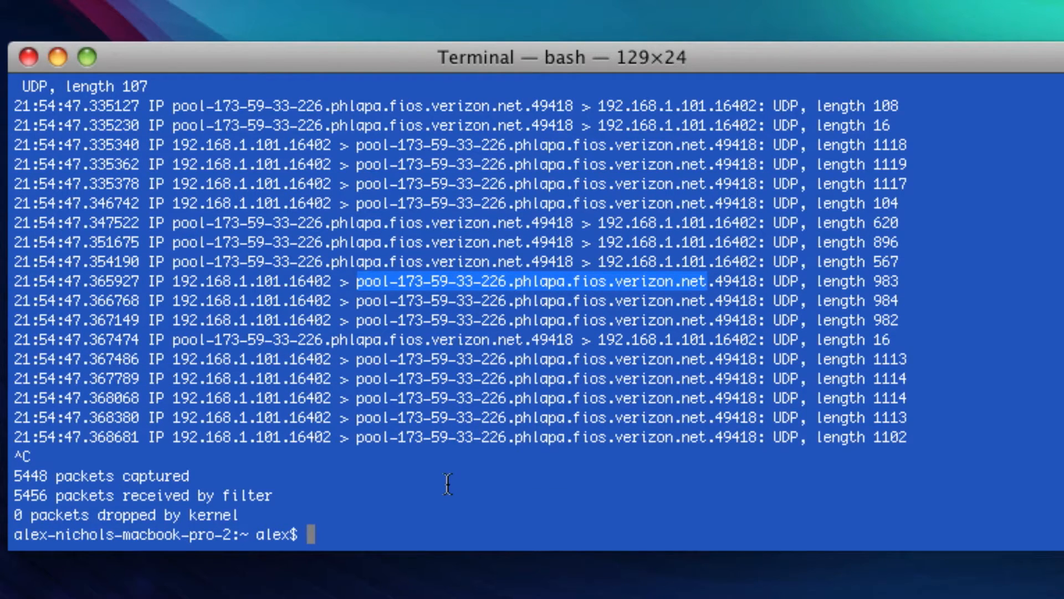
left_click(448, 474)
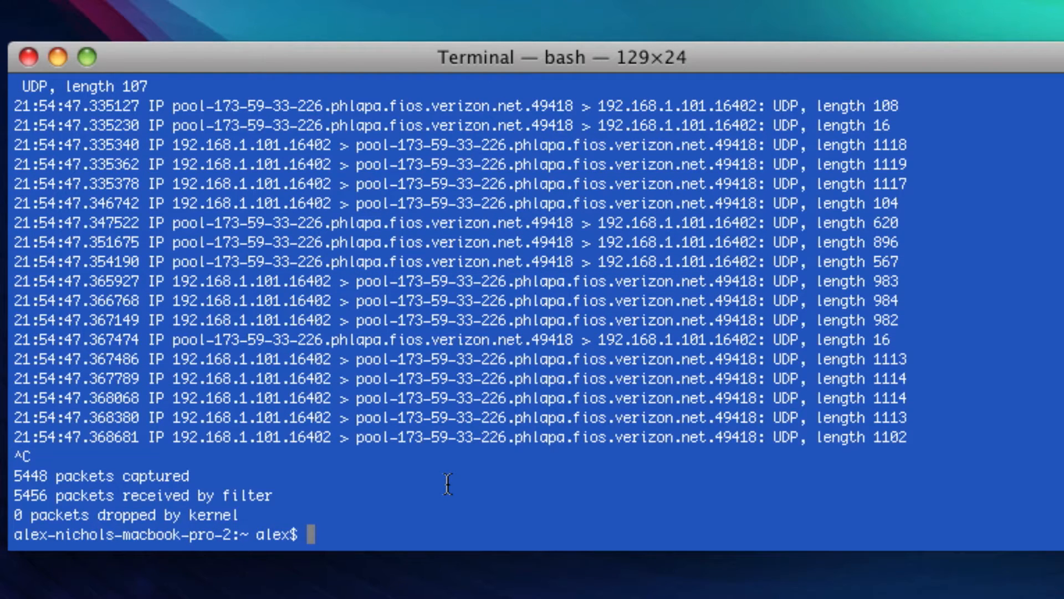
Step: Ping pool-173-59-33-226.phlapa.fios.verizon.net for a few replies, then stop it
type("ping pool-173-59-33-226.phlapa.fios.verizon.net")
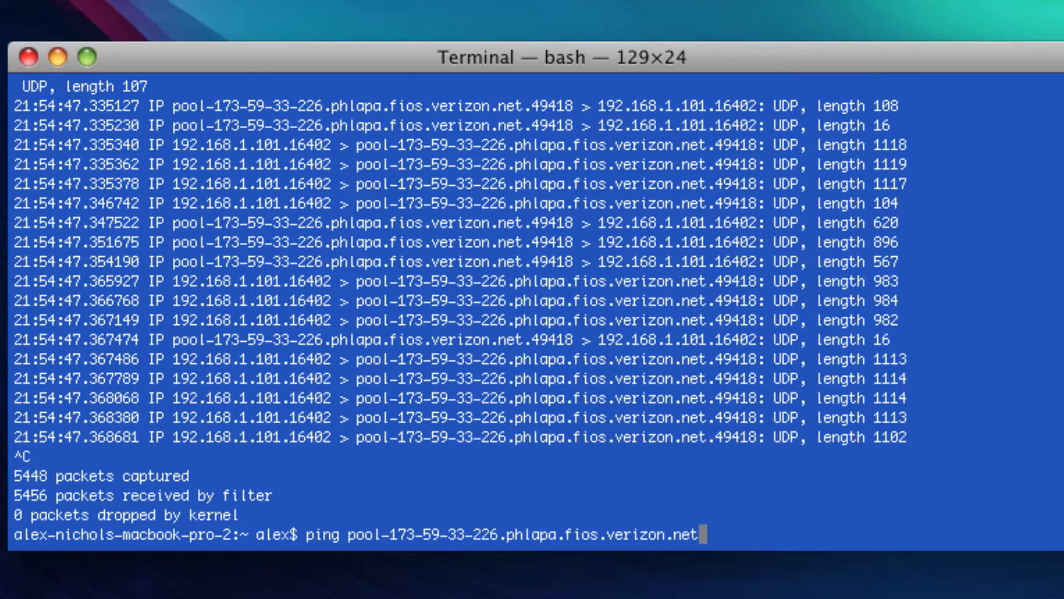
key("Return")
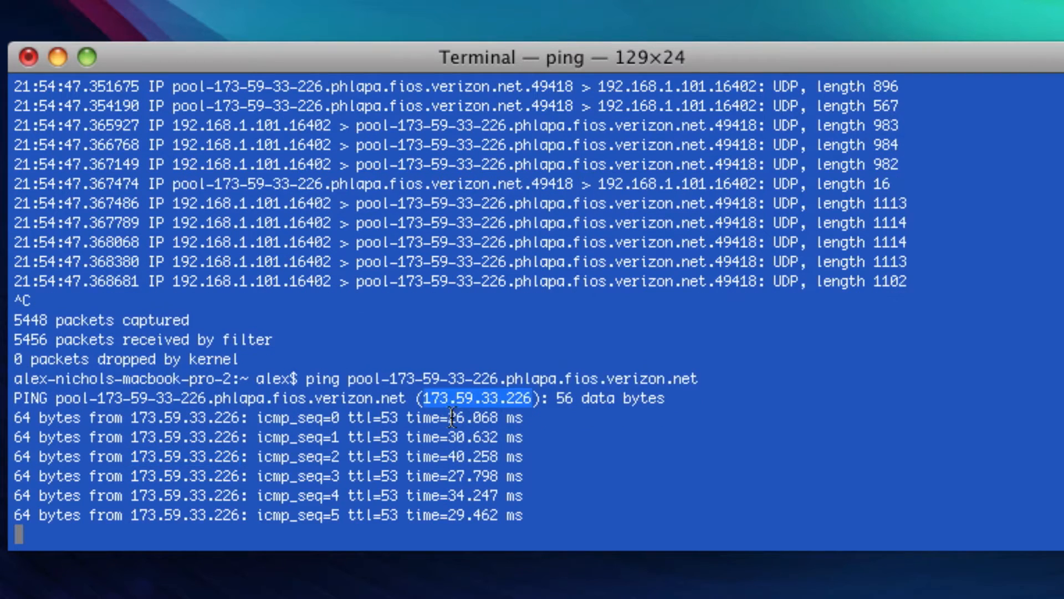
key("ctrl+c")
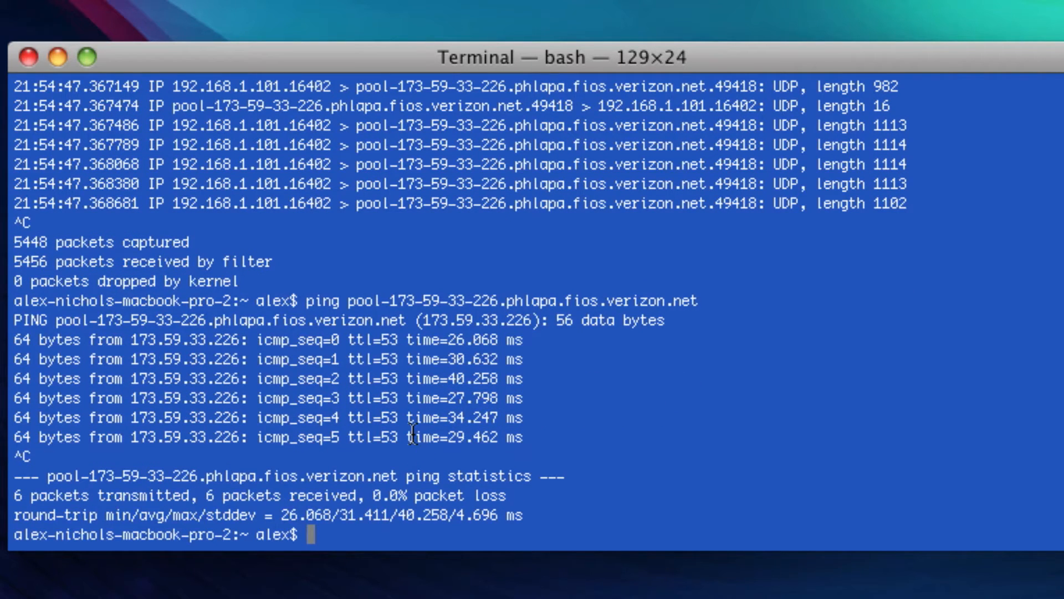
mouse_move(141, 313)
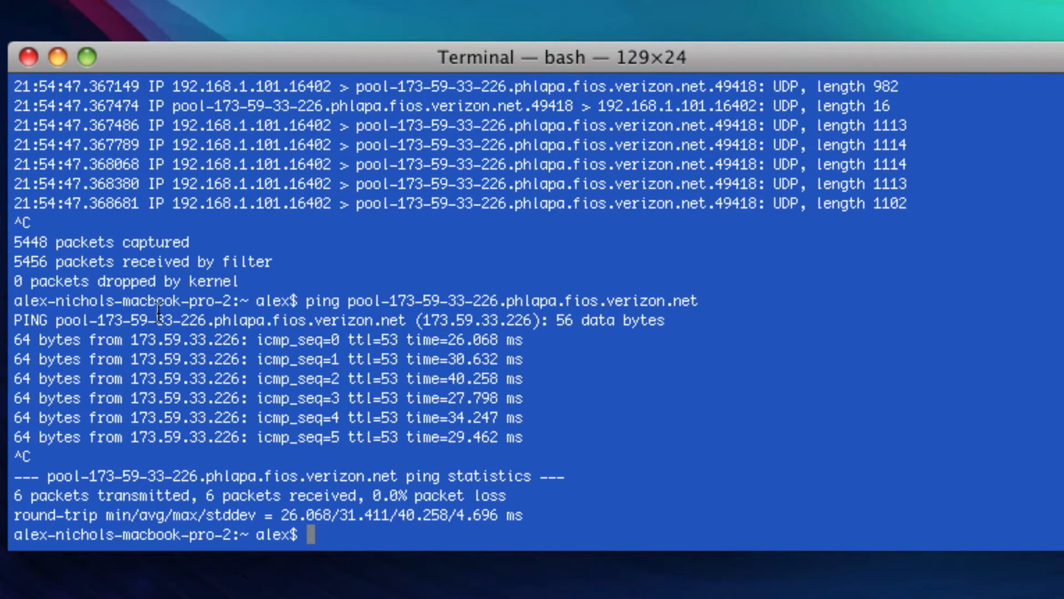
mouse_move(415, 391)
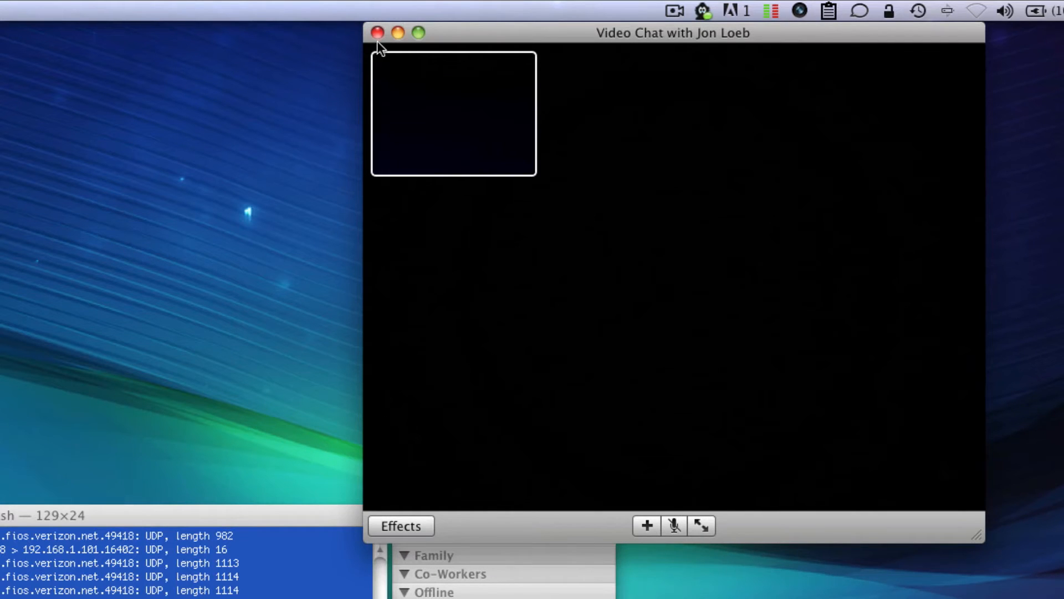
Step: Close the Video Chat window to end the video chat
left_click(375, 33)
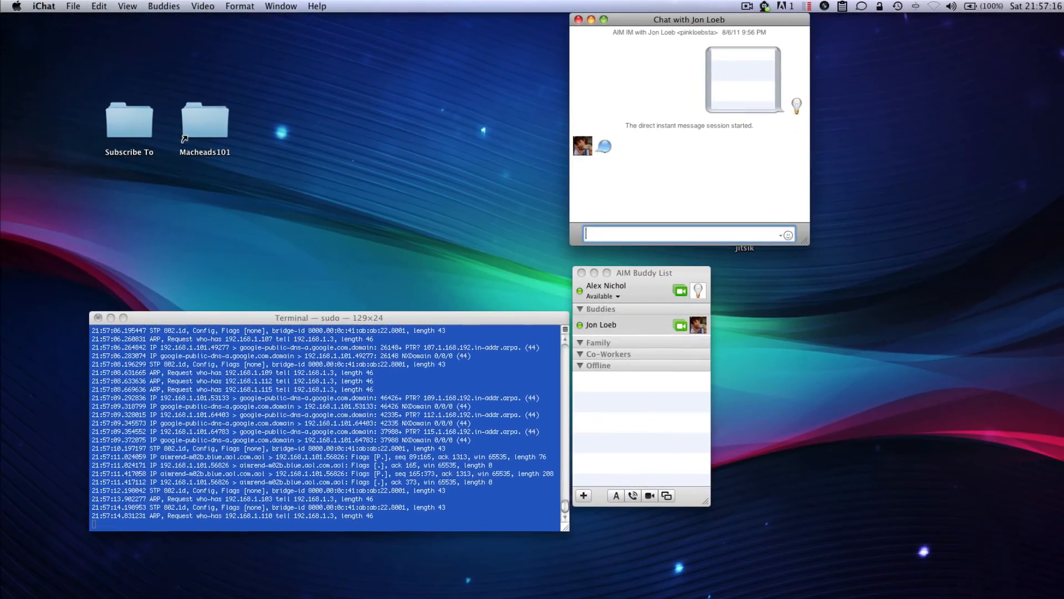
Step: Send the message 'asd' to the buddy in iChat
type("asd")
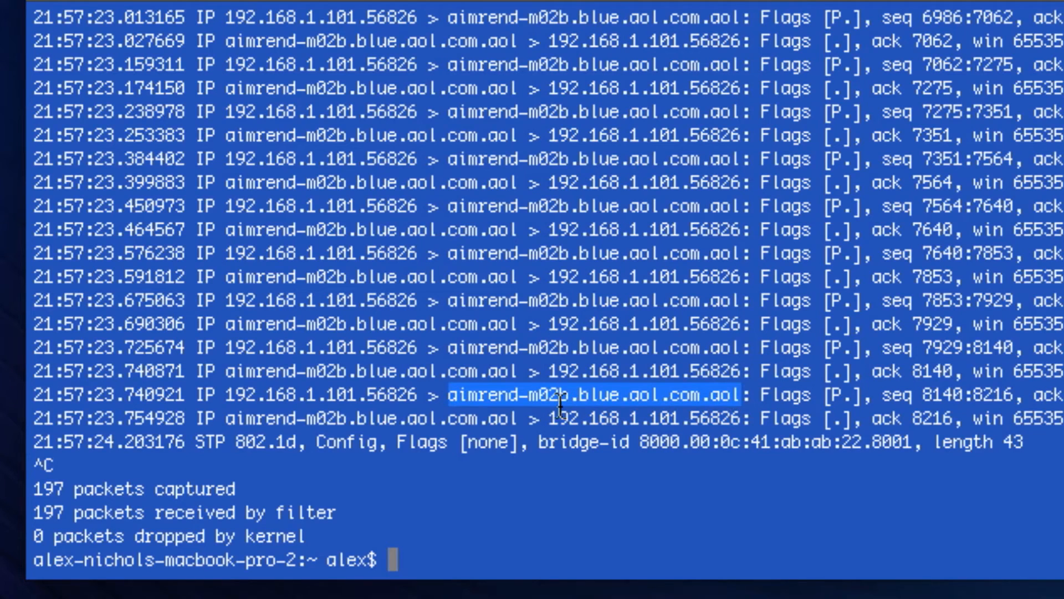
mouse_move(665, 396)
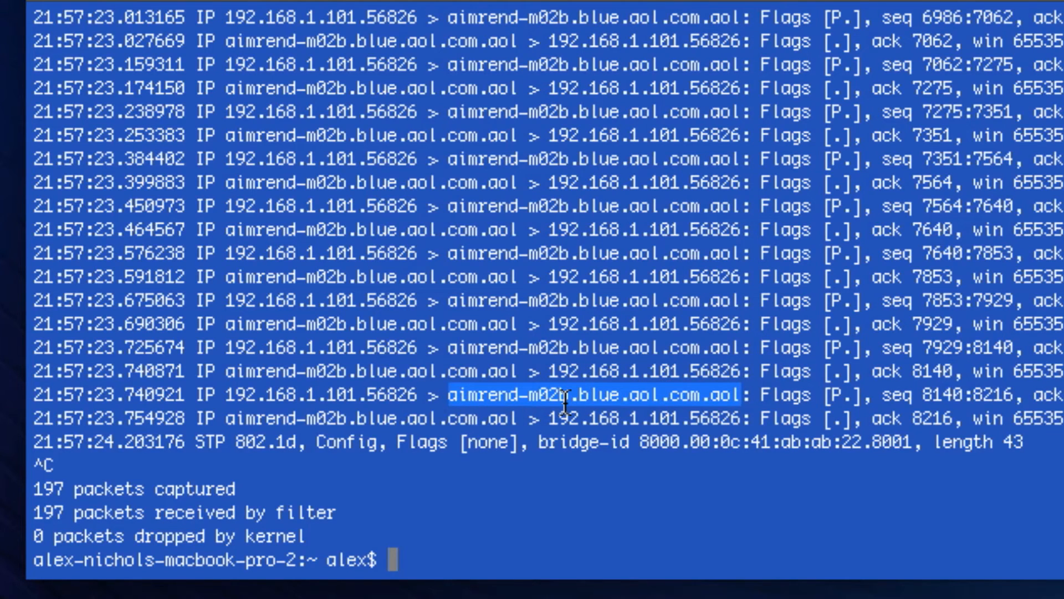
mouse_move(573, 397)
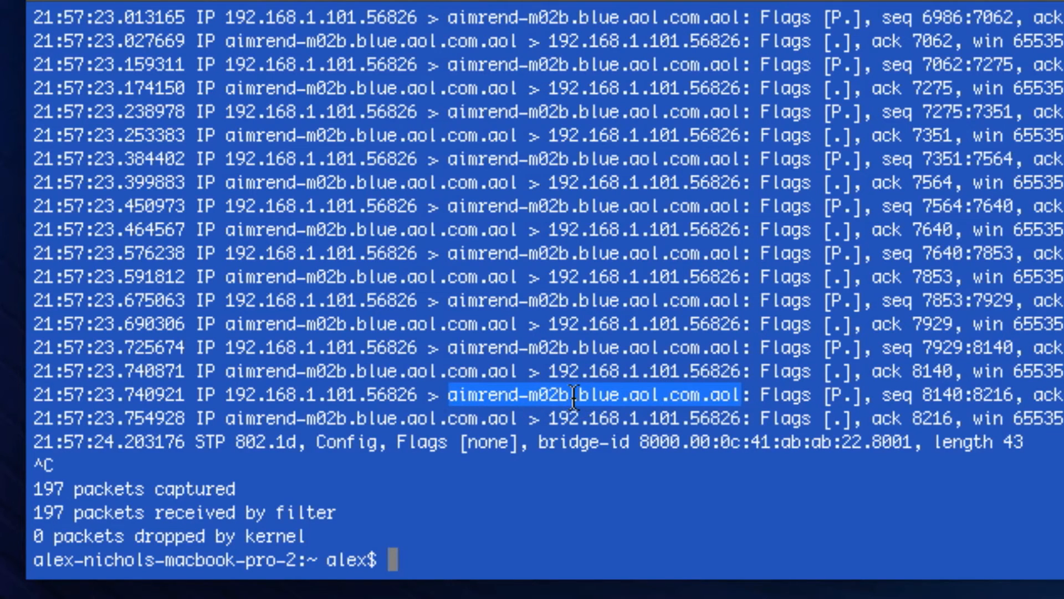
Step: Enter ping pool-173-59-33-226.phlapa.fios.verizon.net at the prompt without running it
type("ping pool-173-59-33-226.phlapa.fios.verizon.net")
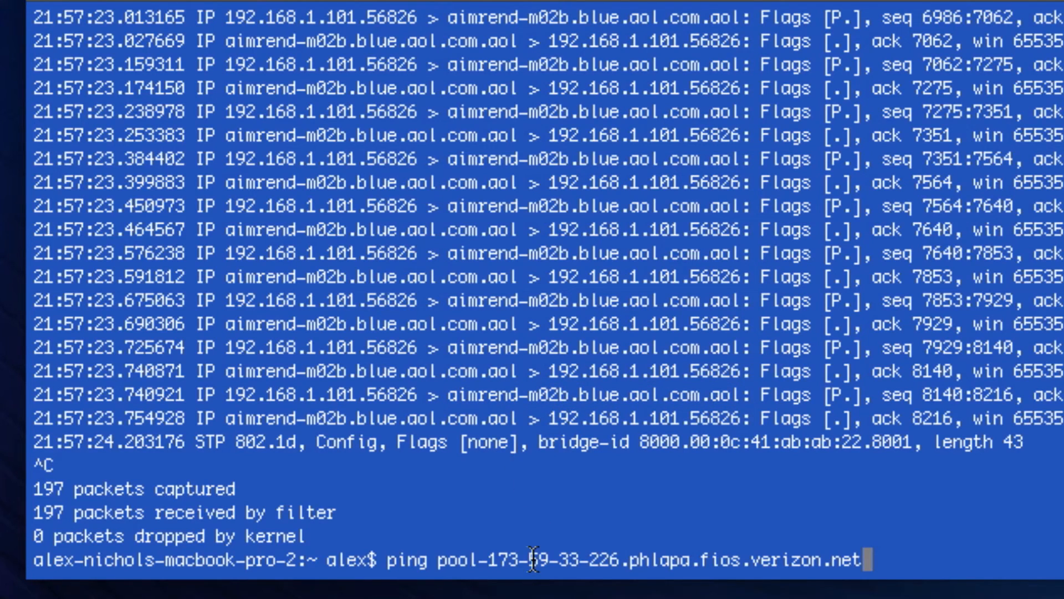
mouse_move(747, 372)
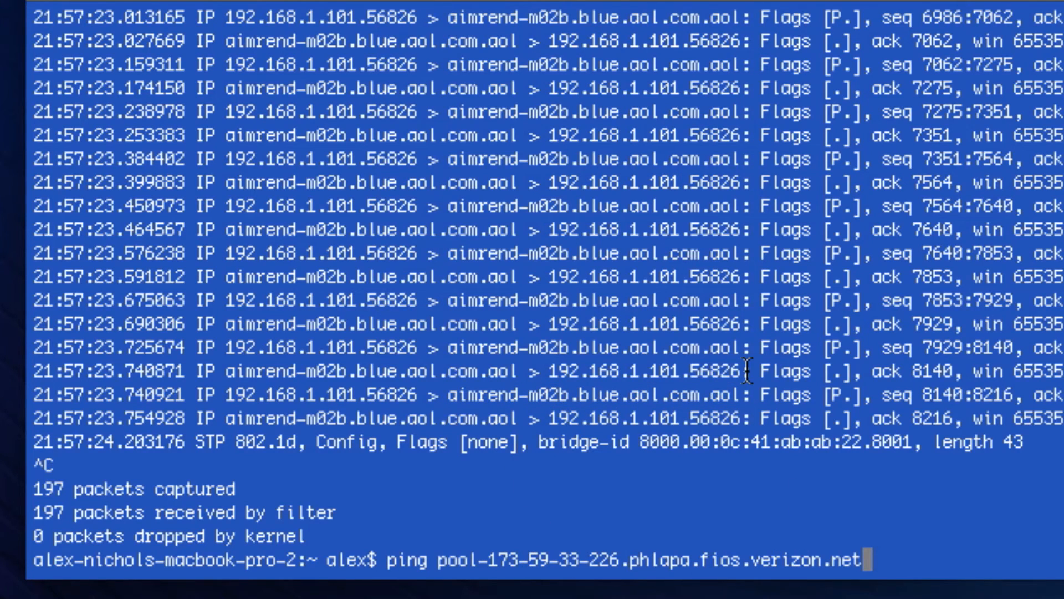
mouse_move(736, 377)
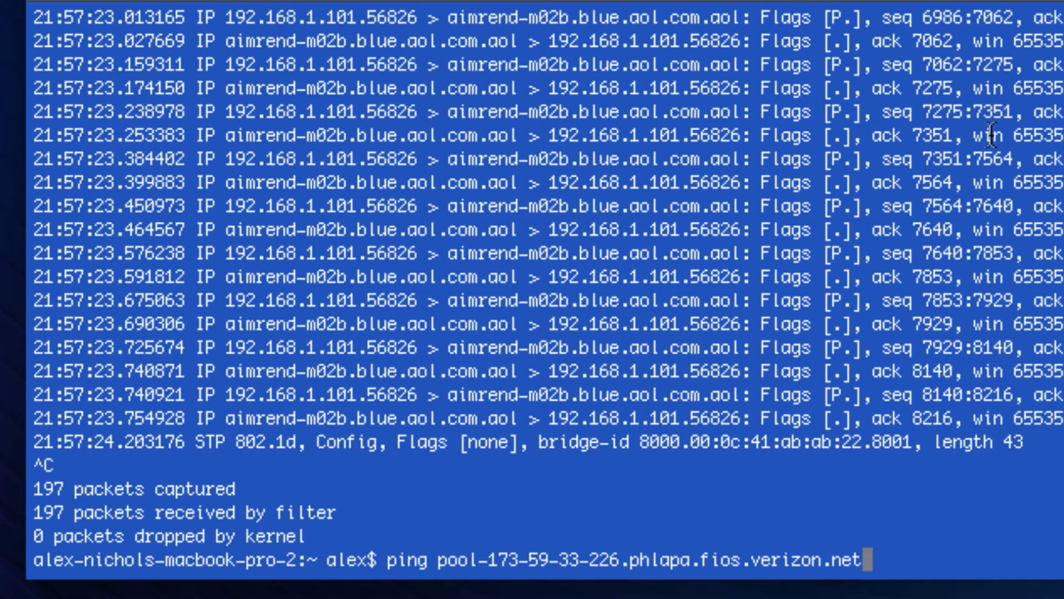
mouse_move(448, 399)
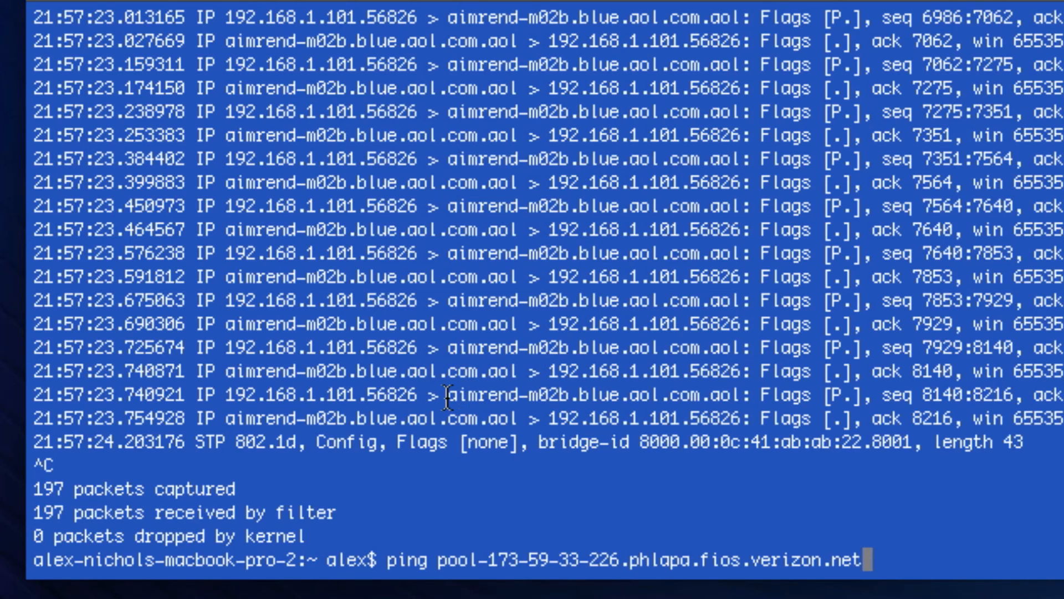